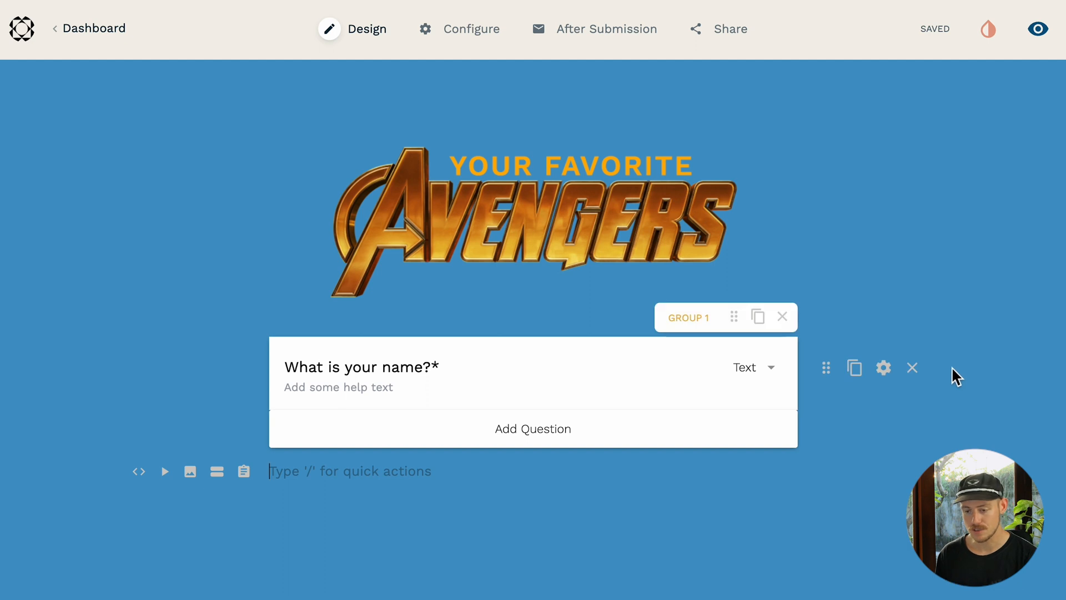
pyautogui.moveTo(243, 471)
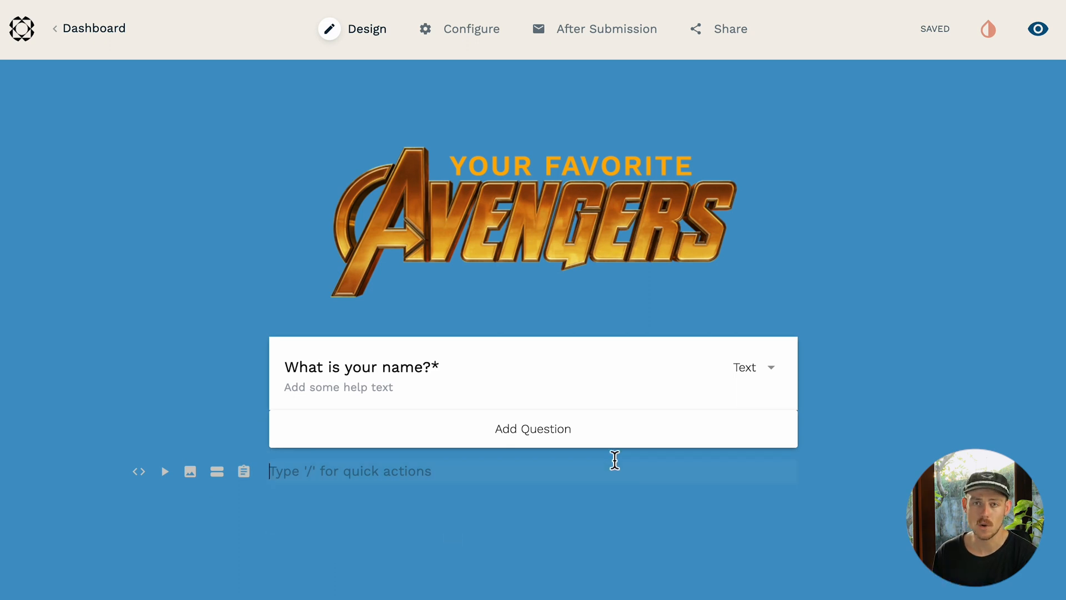
# Add a new question below the name question and choose the Rank type.
pyautogui.click(533, 429)
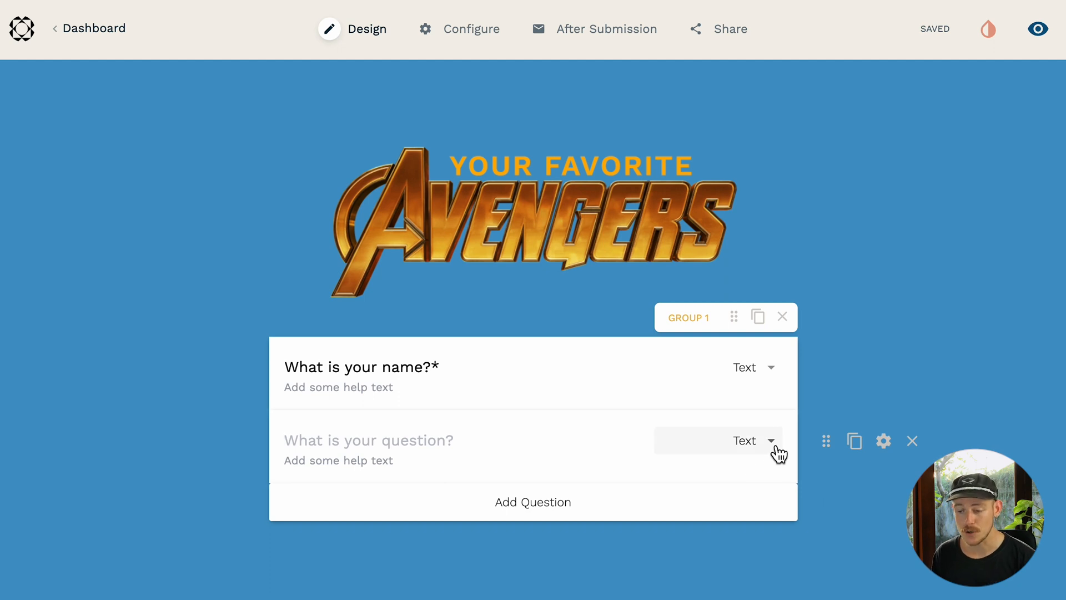
pyautogui.click(753, 440)
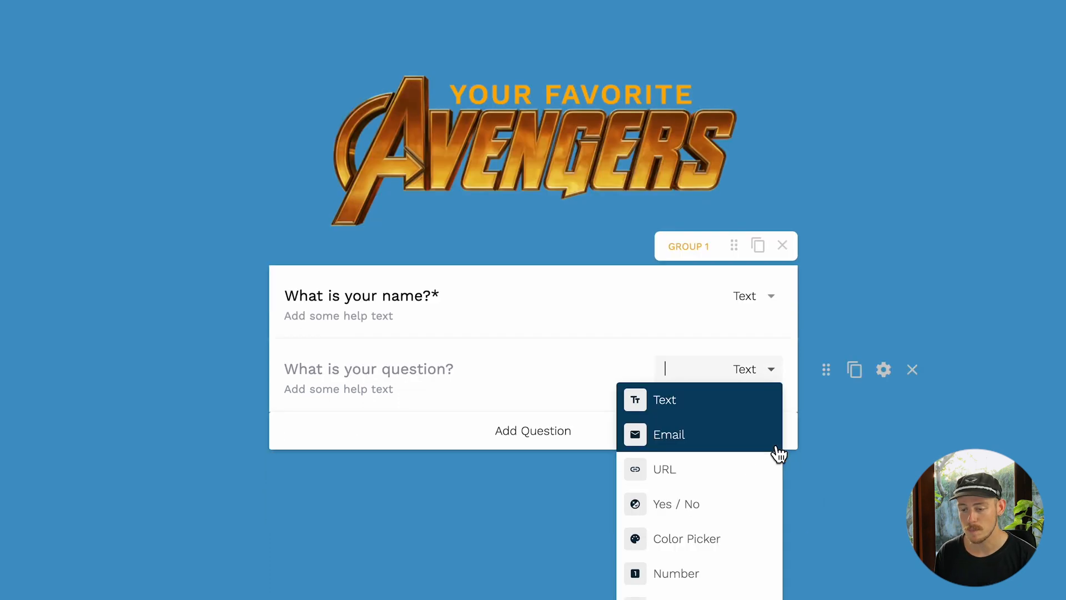
pyautogui.scroll(-3)
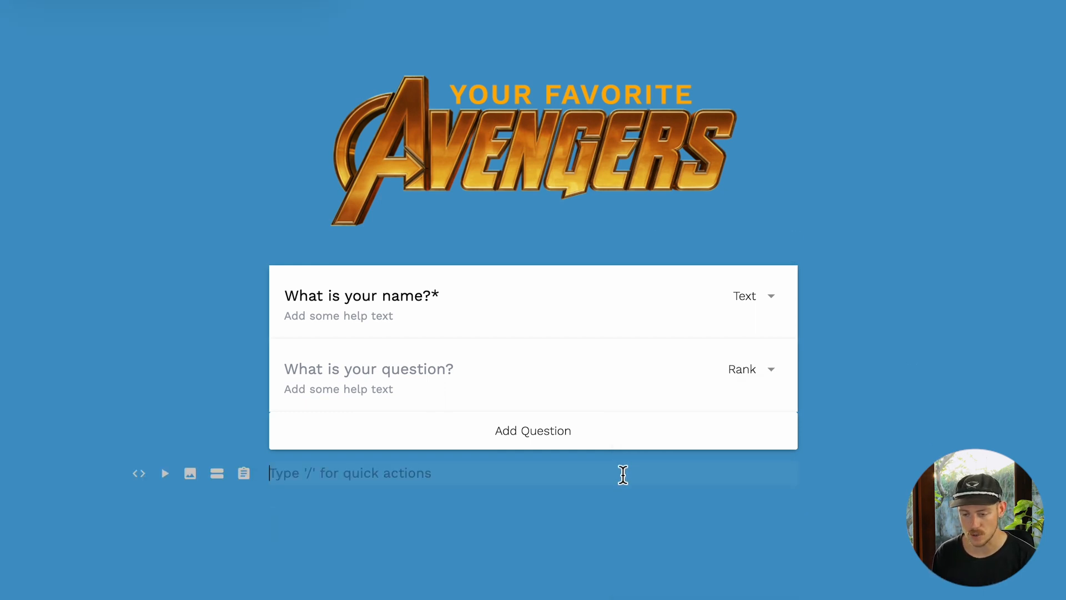
pyautogui.write('/')
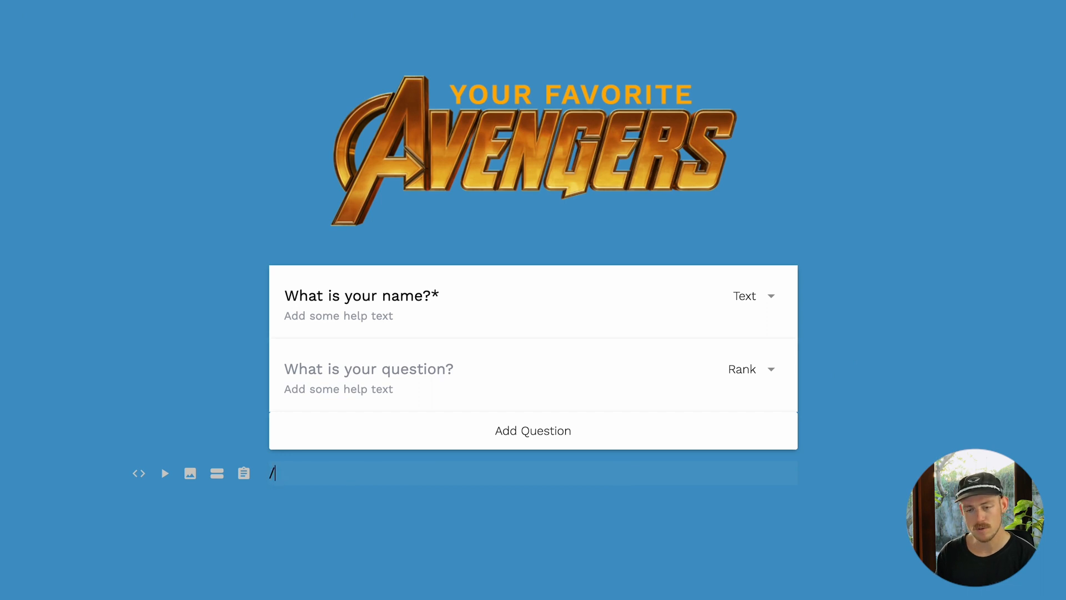
pyautogui.write('rank')
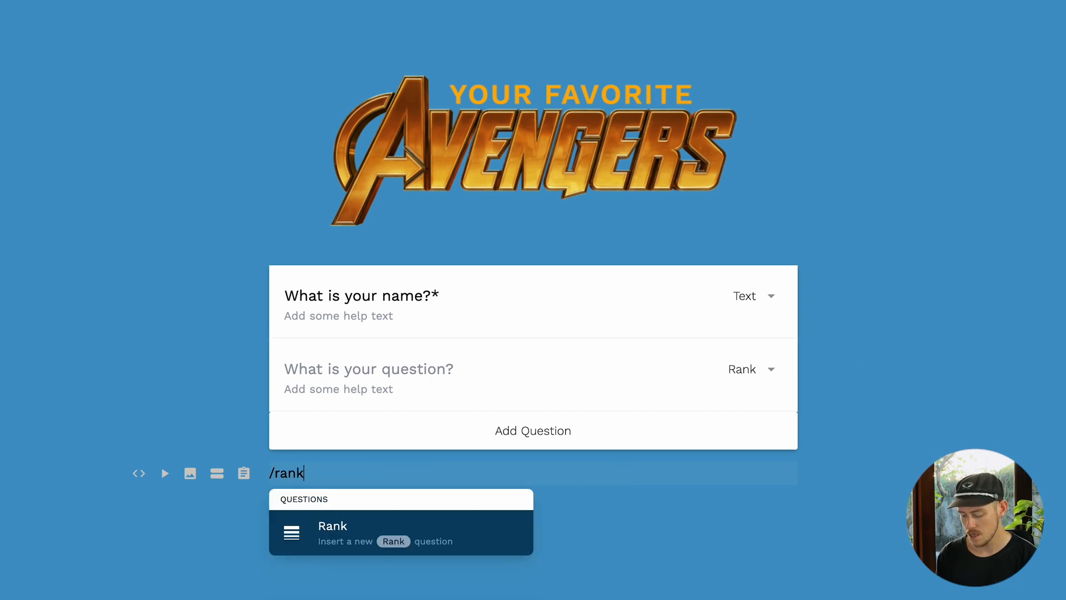
pyautogui.click(332, 532)
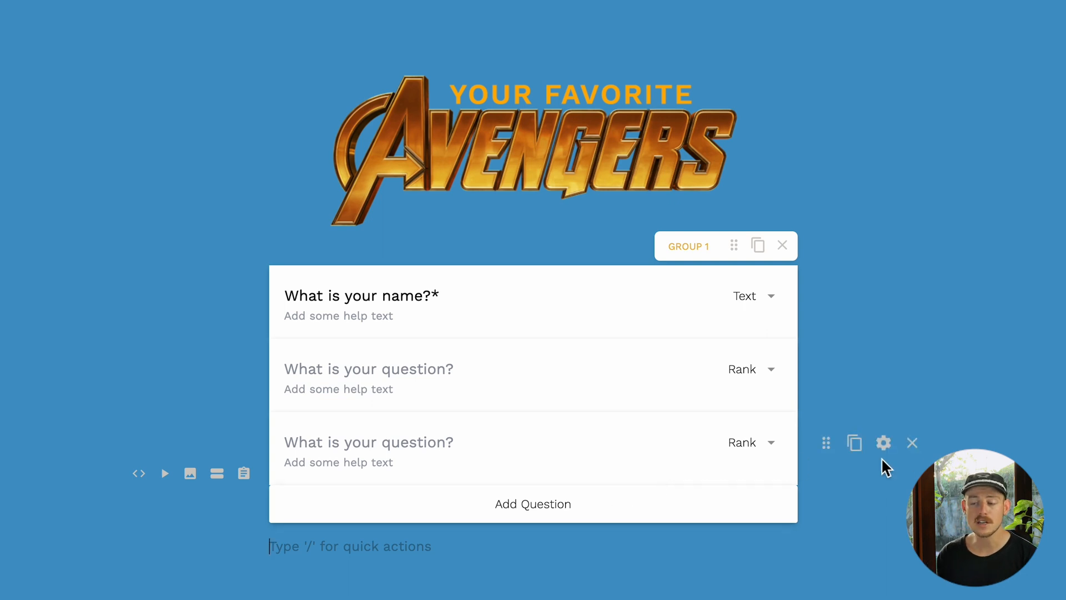
pyautogui.click(912, 443)
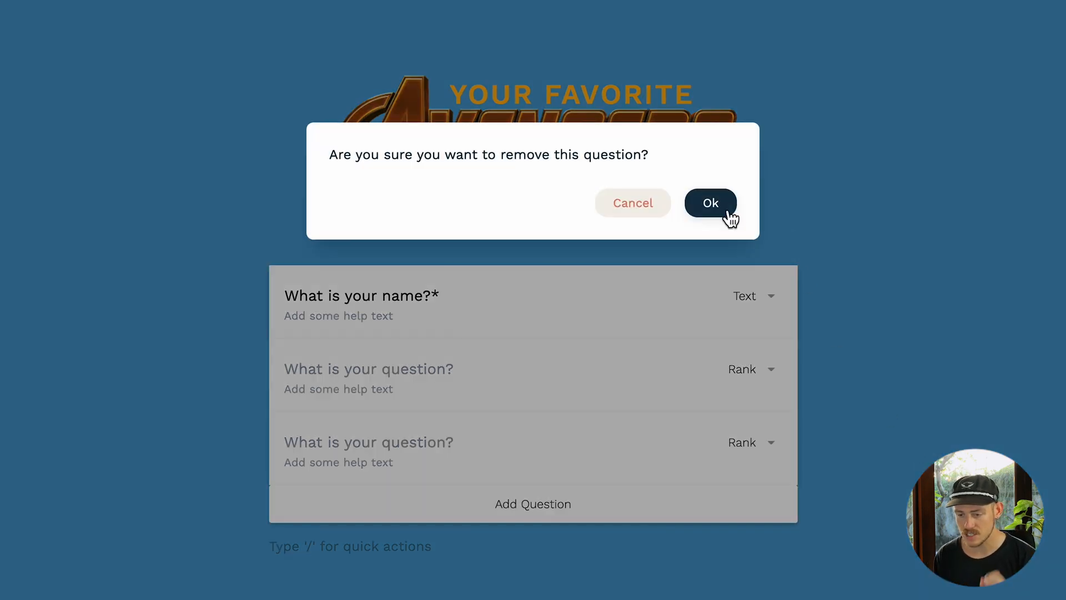
pyautogui.click(711, 202)
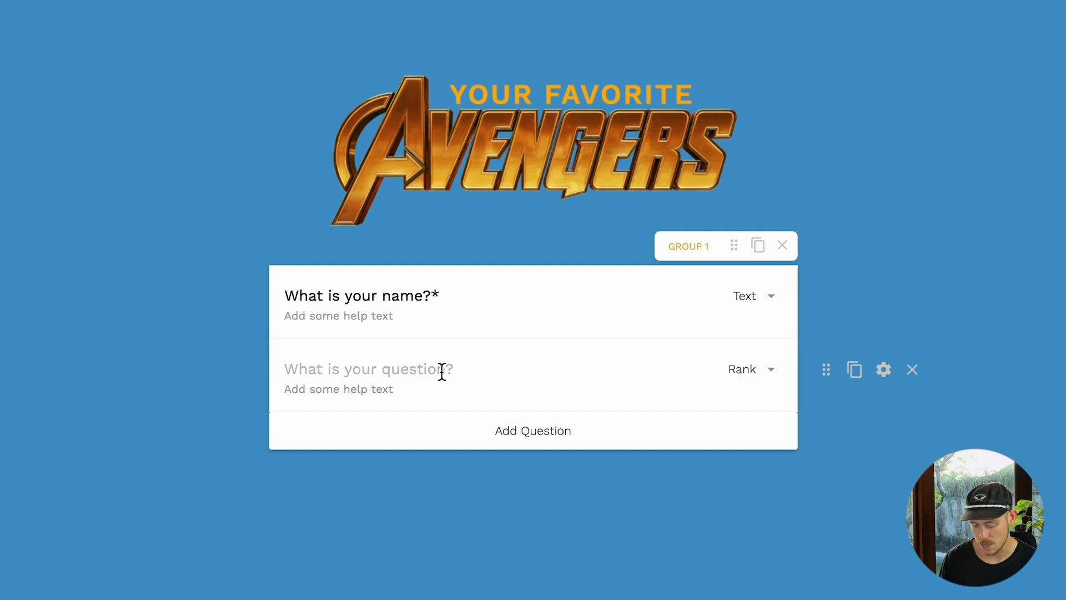
# Enter the title "Please rank the Avengers from your most favorite to least favorite".
pyautogui.write('Pleas*')
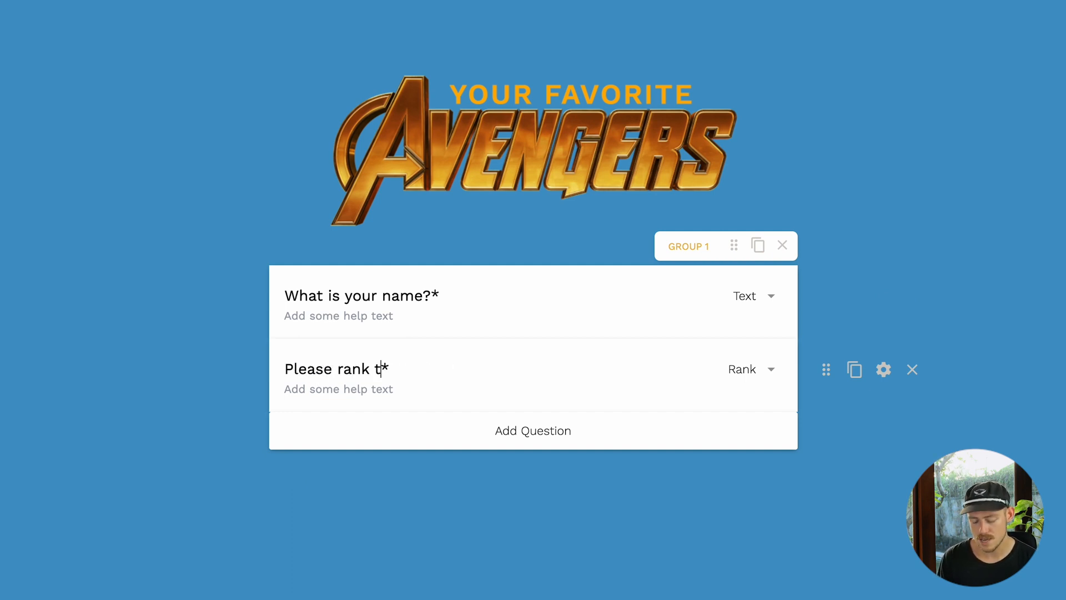
pyautogui.write('he Avengers from')
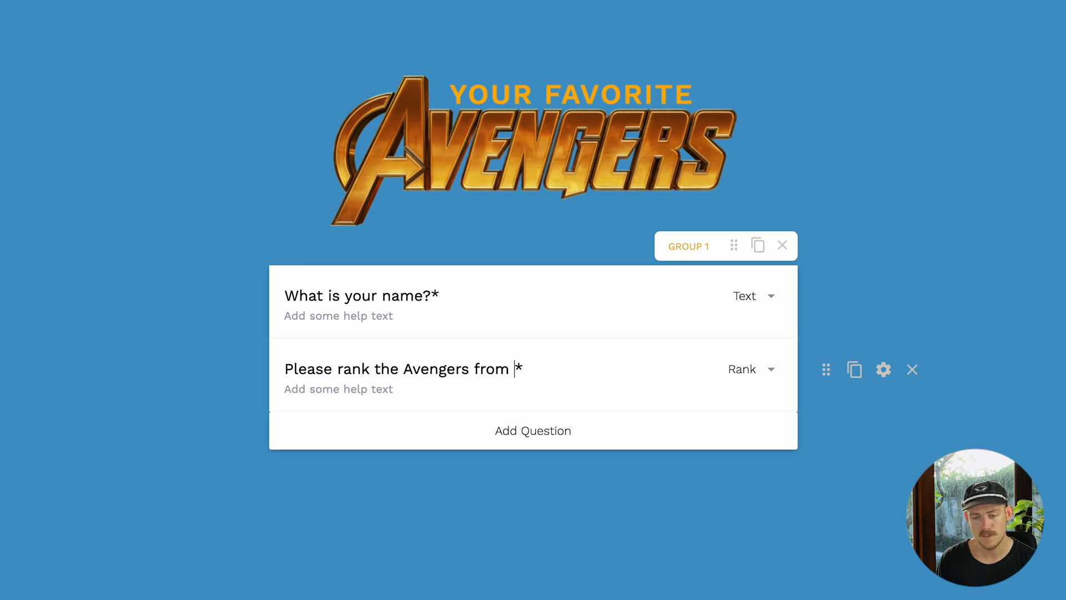
pyautogui.write('your most favorite to least')
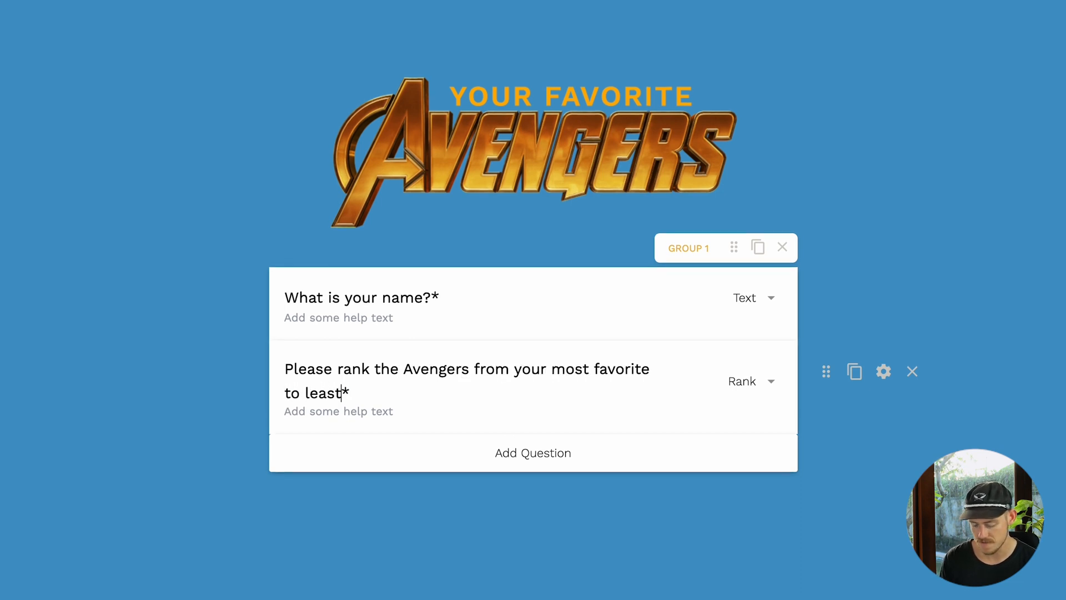
pyautogui.write('favorite')
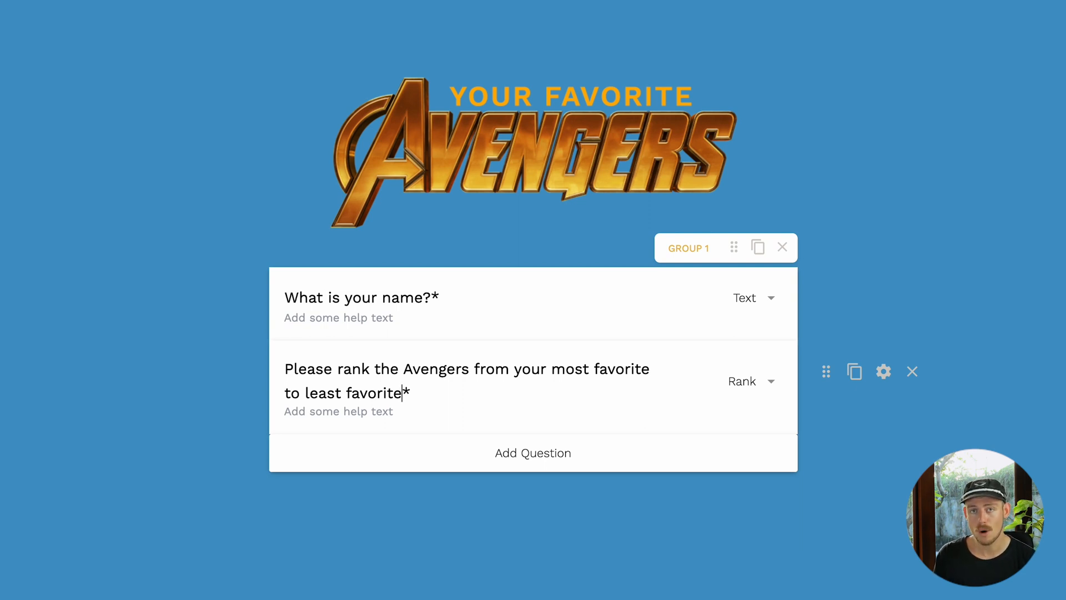
pyautogui.moveTo(797, 420)
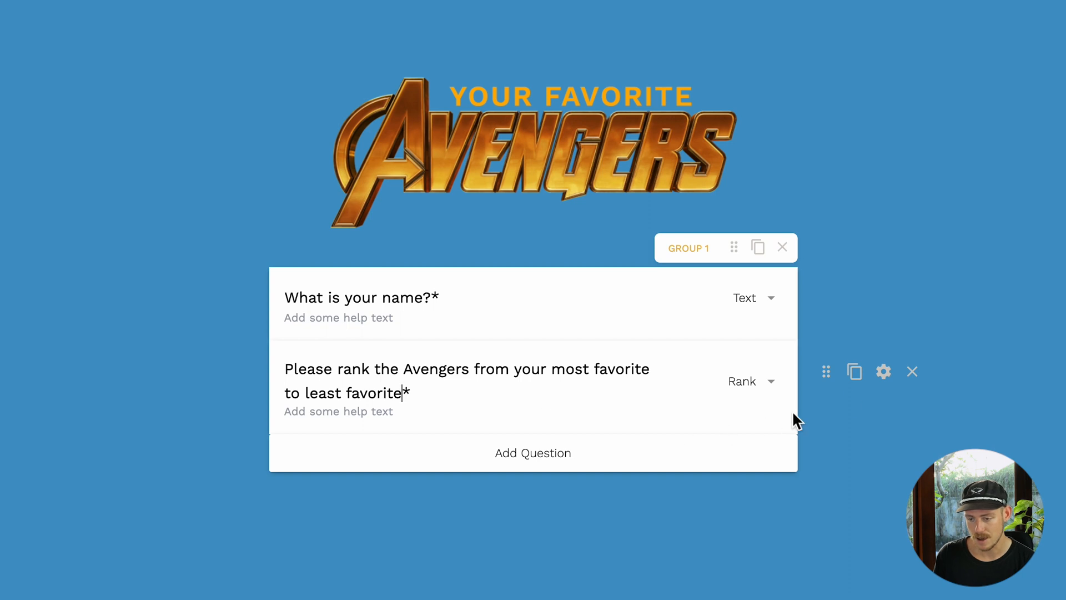
# Clear the Rank question's placeholder answer options in its settings.
pyautogui.click(883, 371)
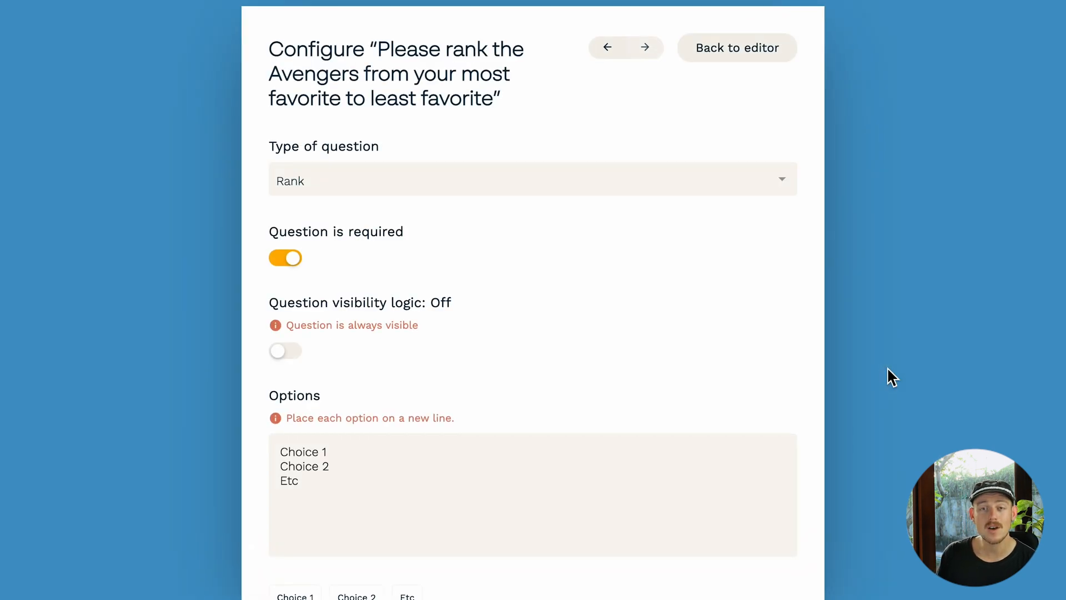
pyautogui.moveTo(757, 368)
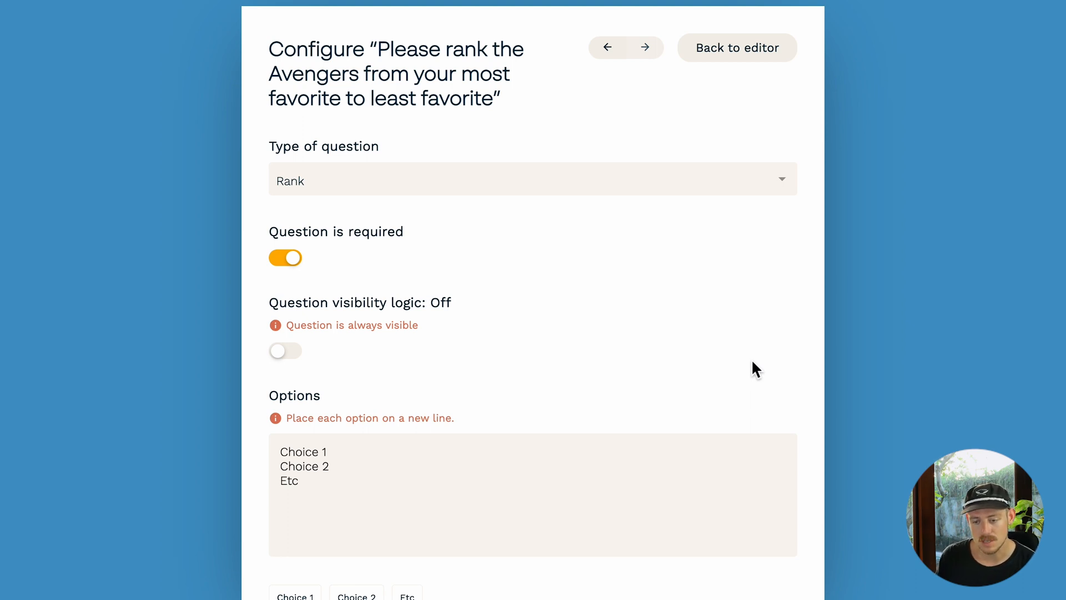
pyautogui.scroll(-3)
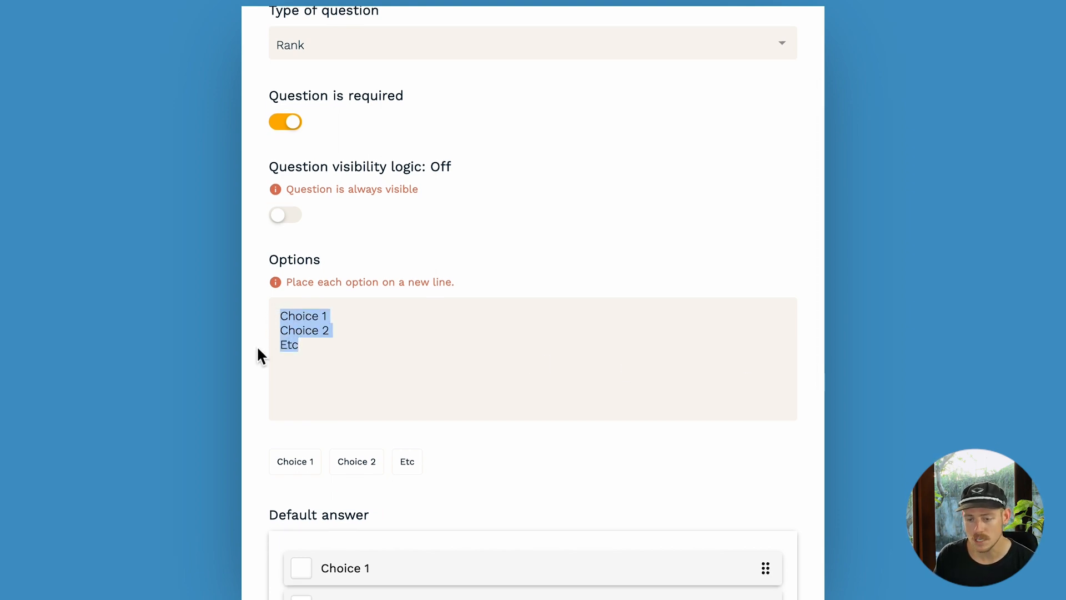
pyautogui.press('Delete')
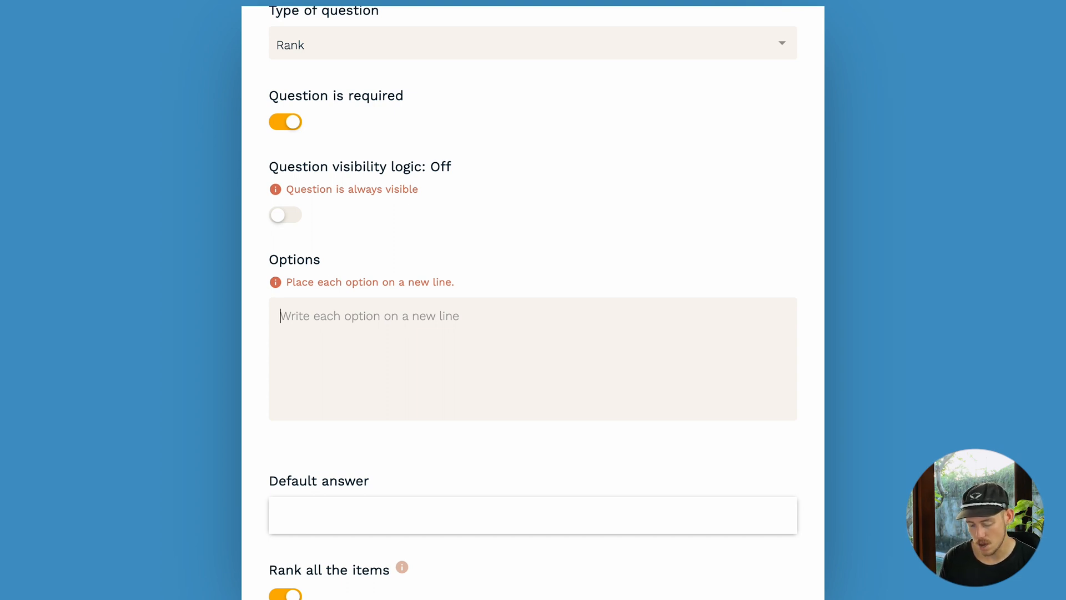
# Enter Iron Man, Captain America, Hulk, Black Widow and Hawkeye as the options.
pyautogui.write('Iron Man')
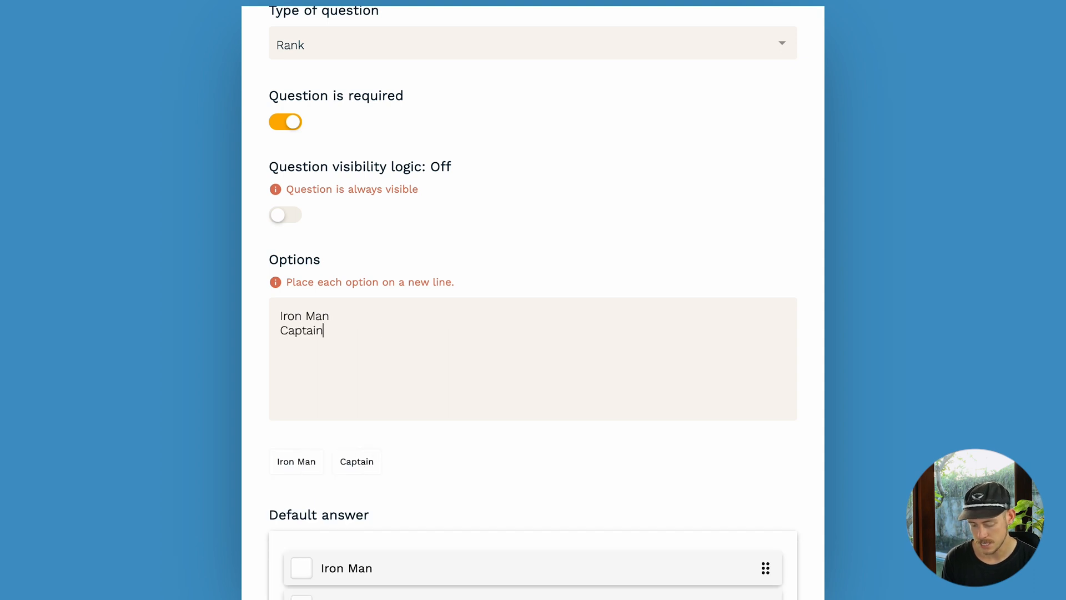
pyautogui.write('America')
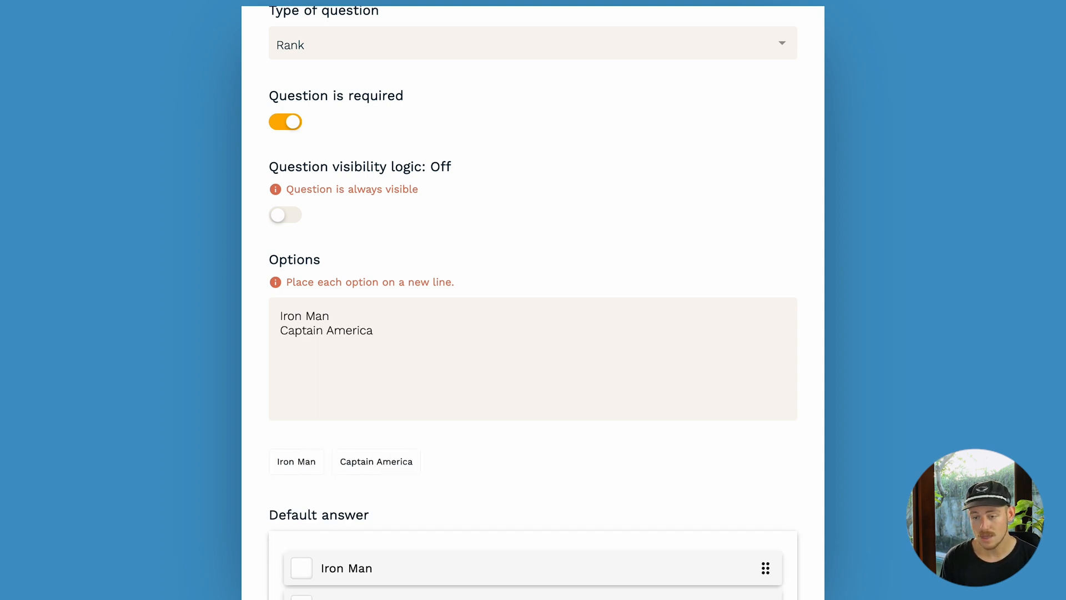
pyautogui.write('Hulk')
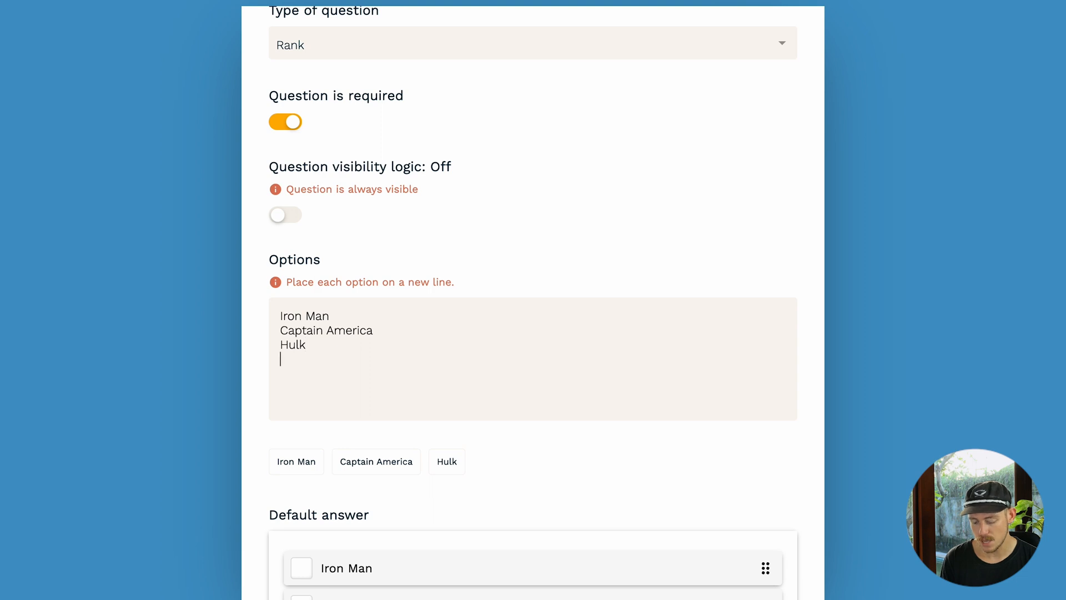
pyautogui.write('Black Widow')
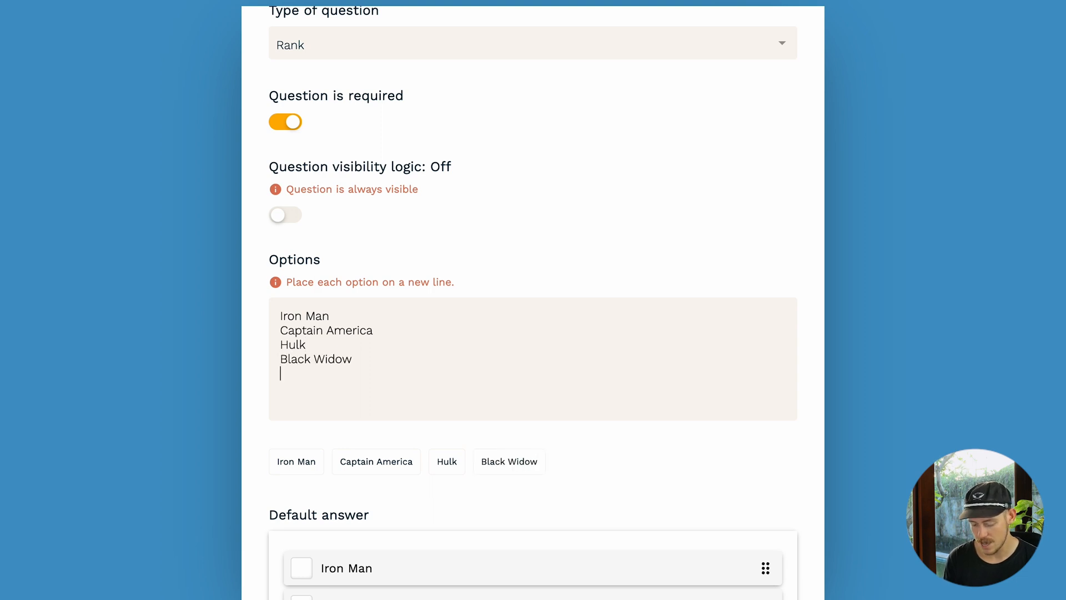
pyautogui.write('Hawkeye')
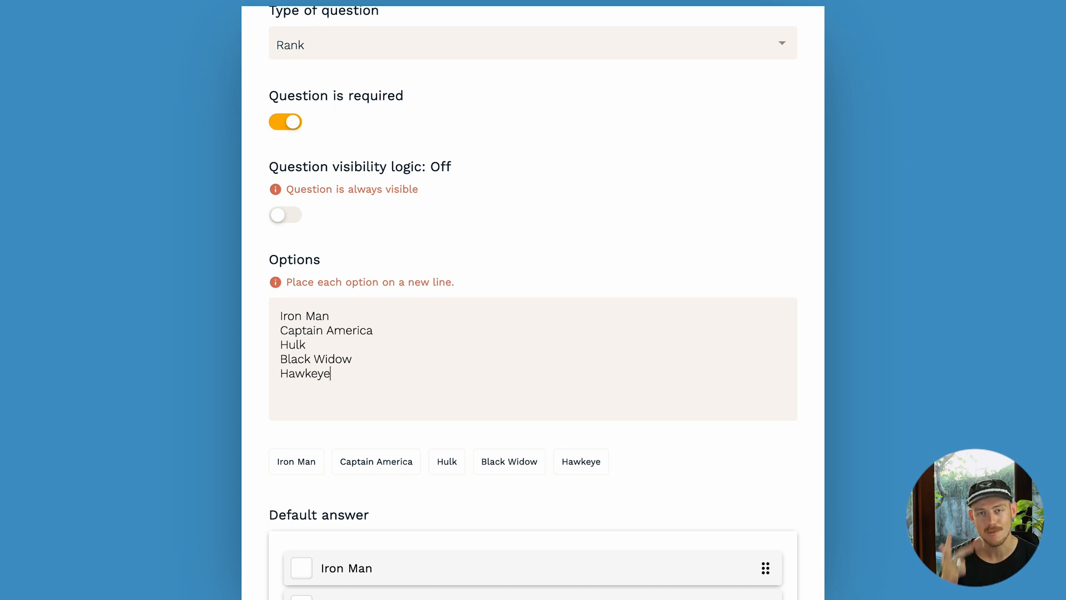
# Turn off 'Rank all the items' and set the maximum number of answers to 3.
pyautogui.scroll(-3)
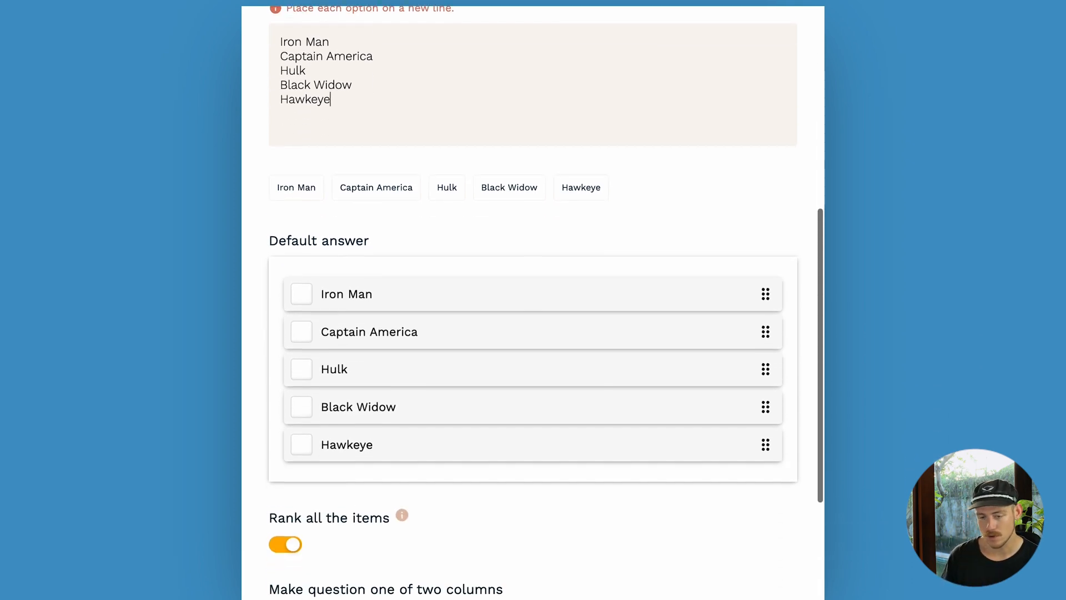
pyautogui.scroll(-3)
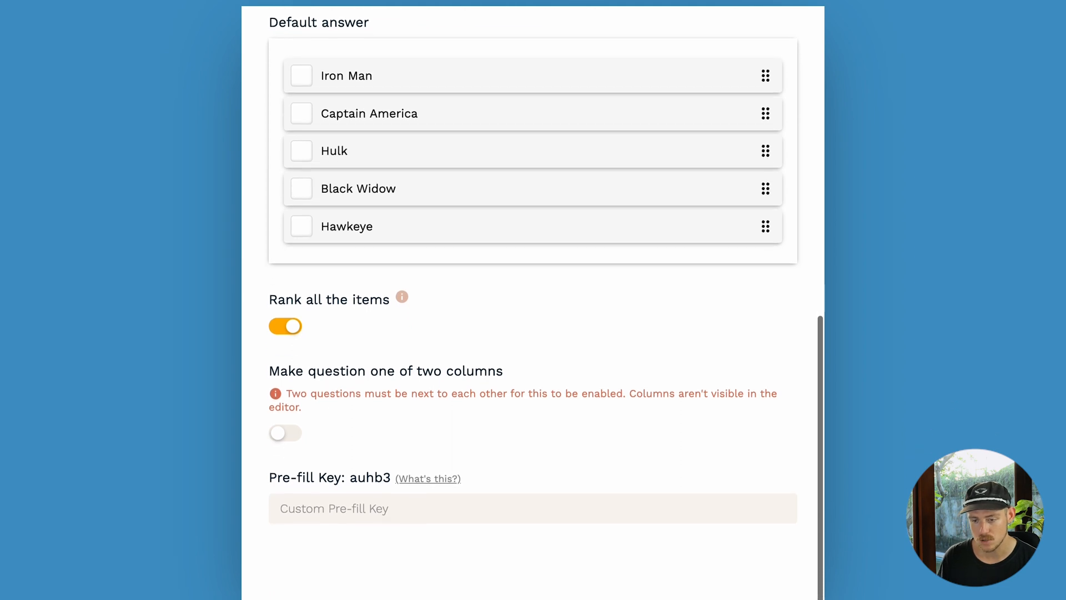
pyautogui.moveTo(293, 330)
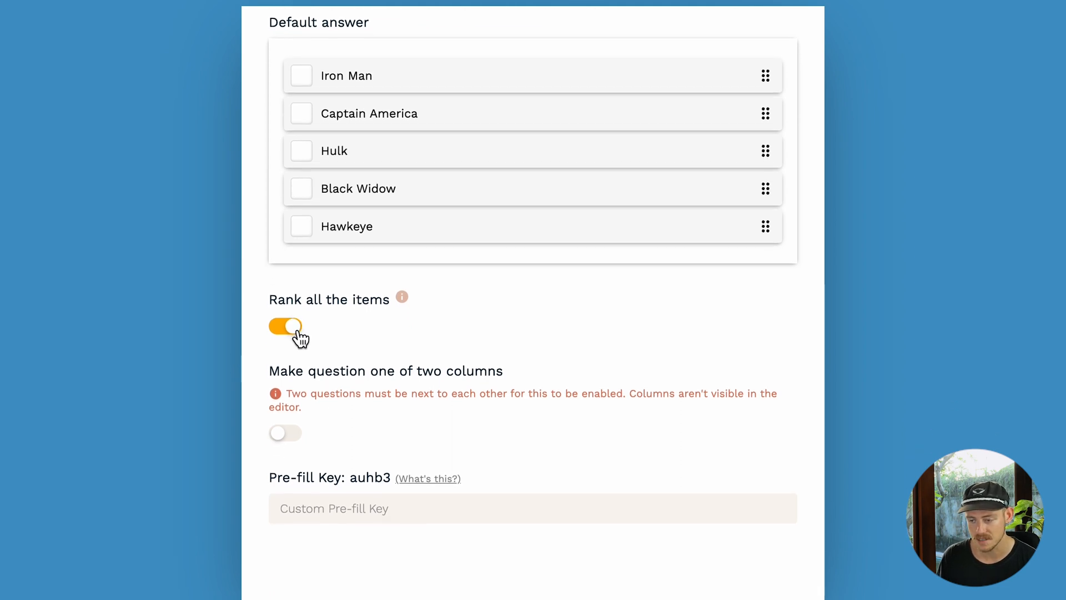
pyautogui.click(286, 326)
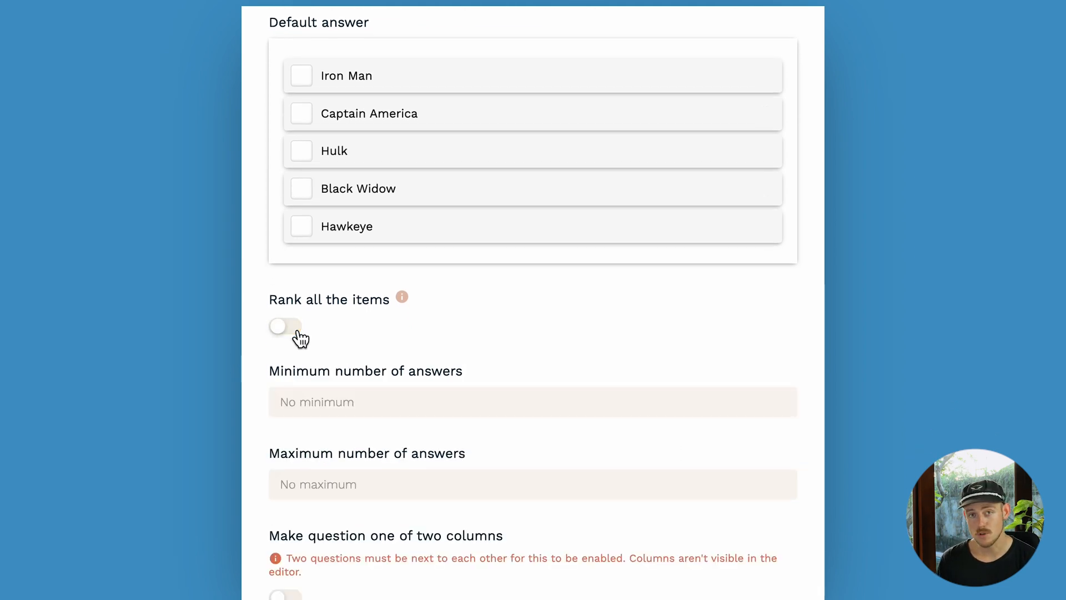
pyautogui.scroll(-3)
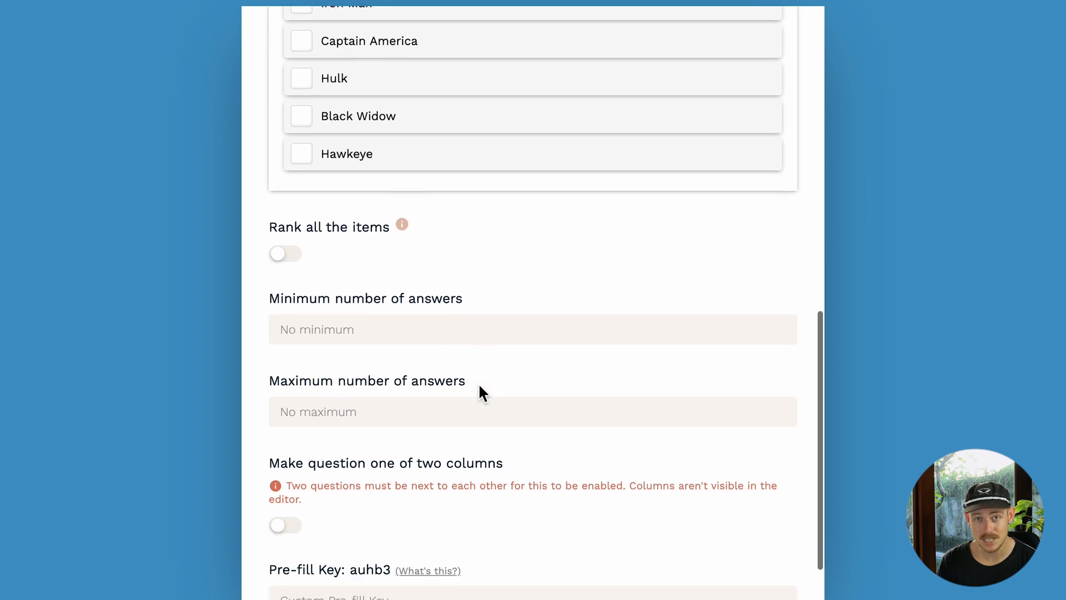
pyautogui.scroll(-3)
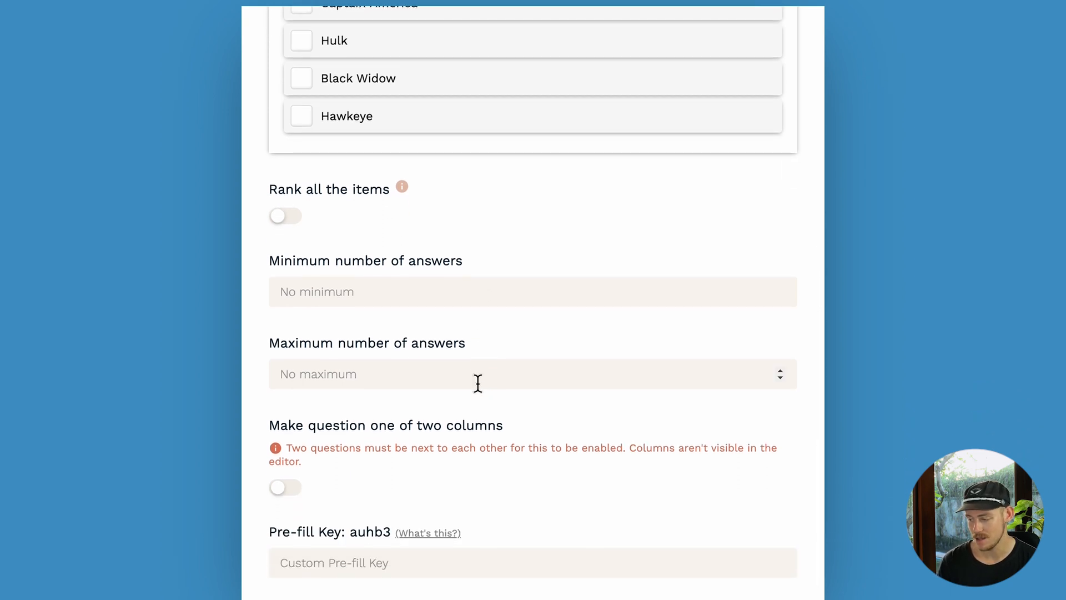
pyautogui.write('3')
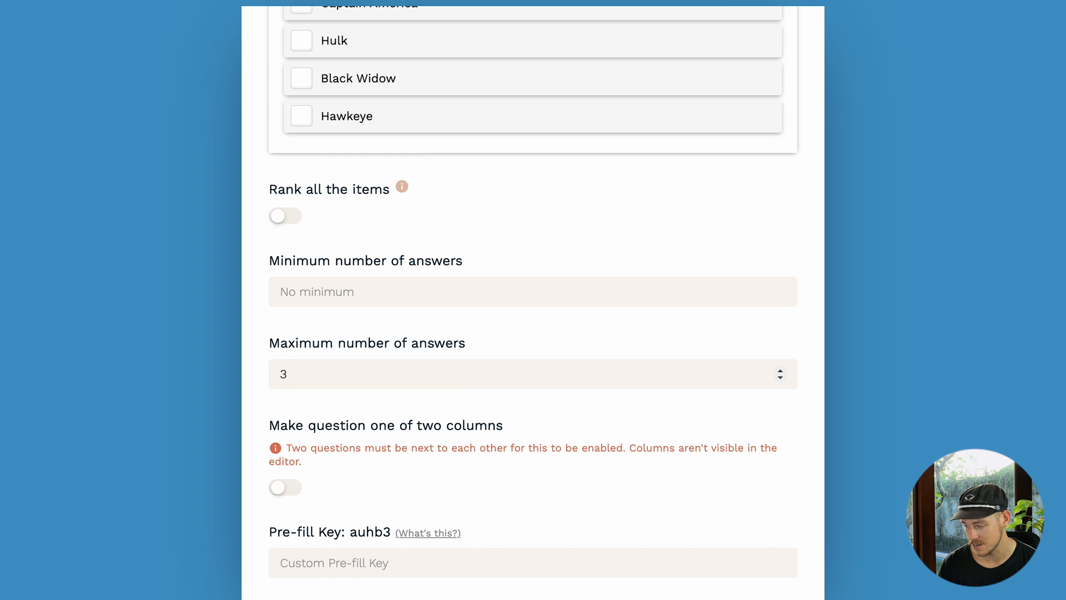
pyautogui.moveTo(531, 414)
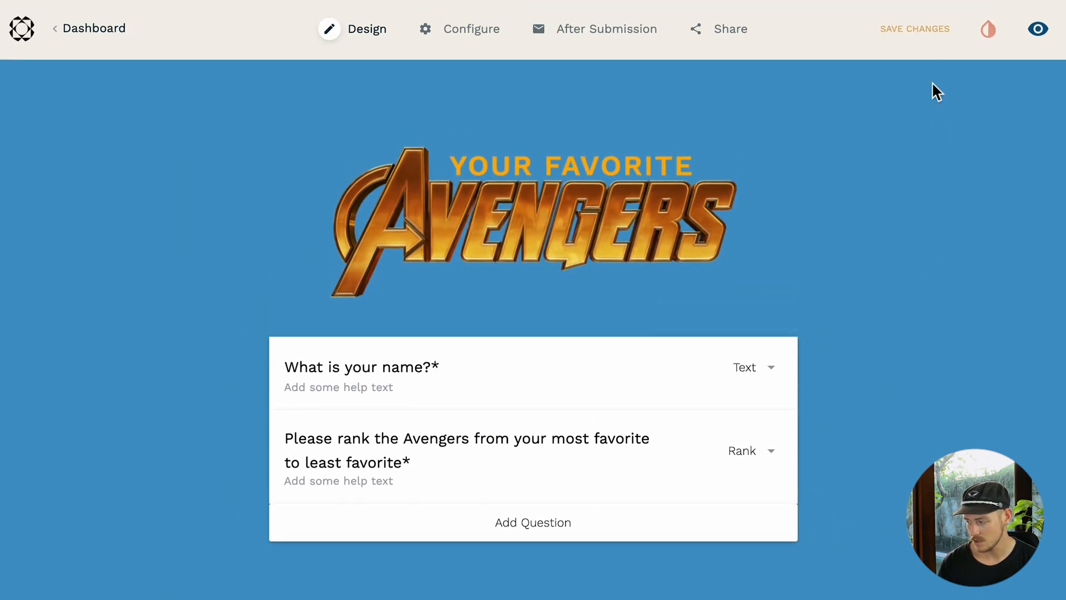
# Save the Avengers form and view its live version with both questions.
pyautogui.click(914, 29)
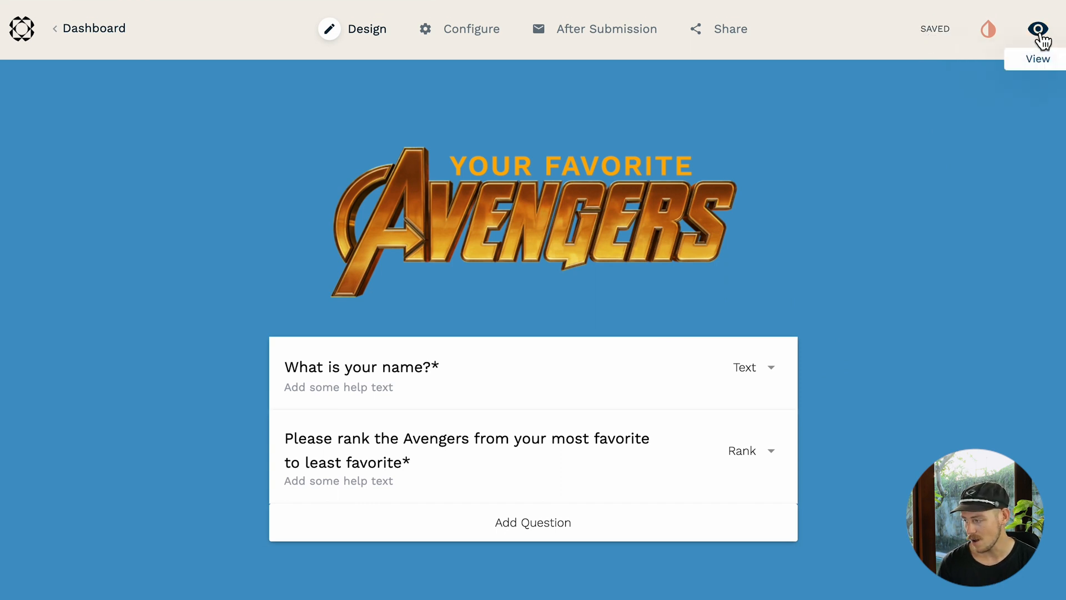
pyautogui.click(1037, 29)
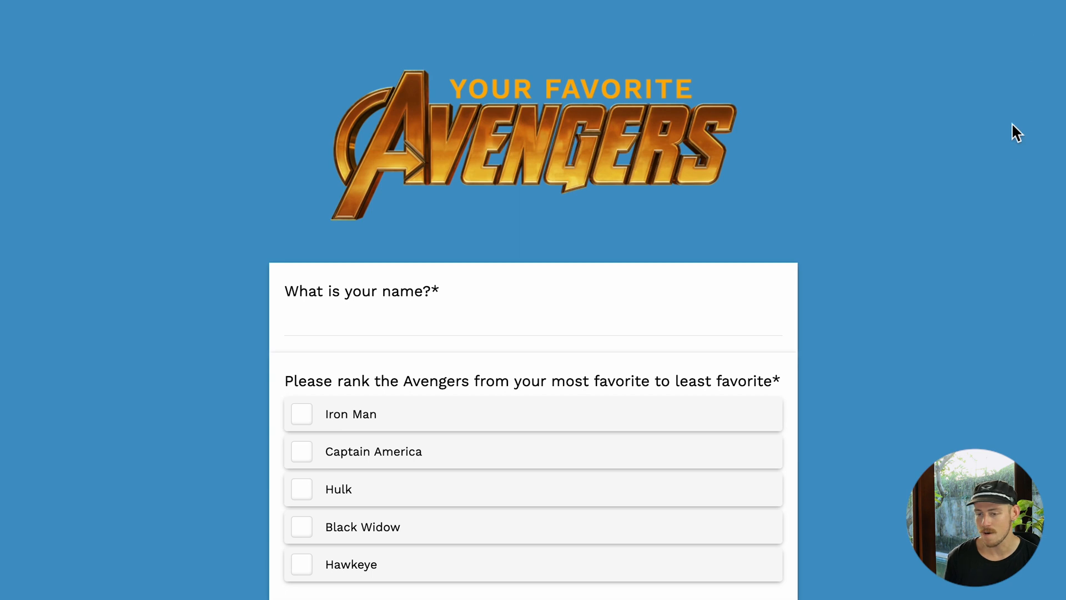
pyautogui.scroll(-3)
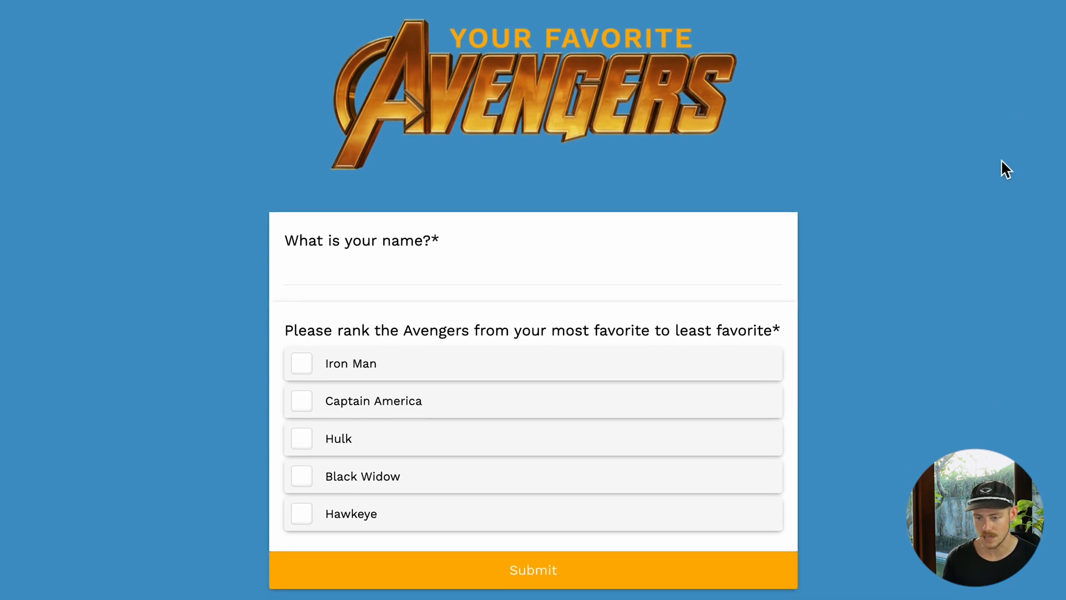
pyautogui.scroll(-3)
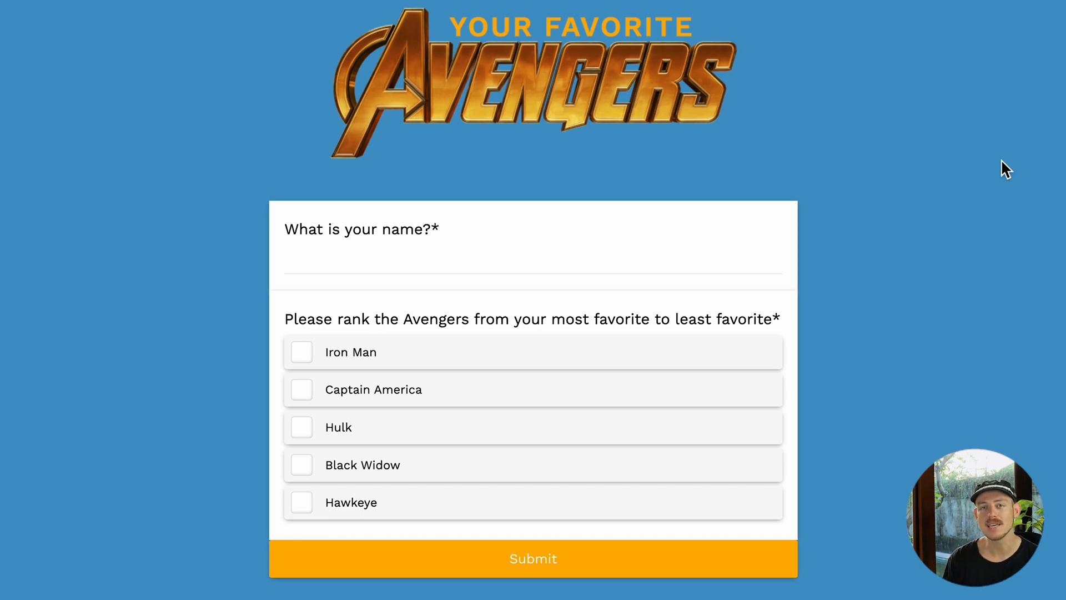
pyautogui.moveTo(946, 200)
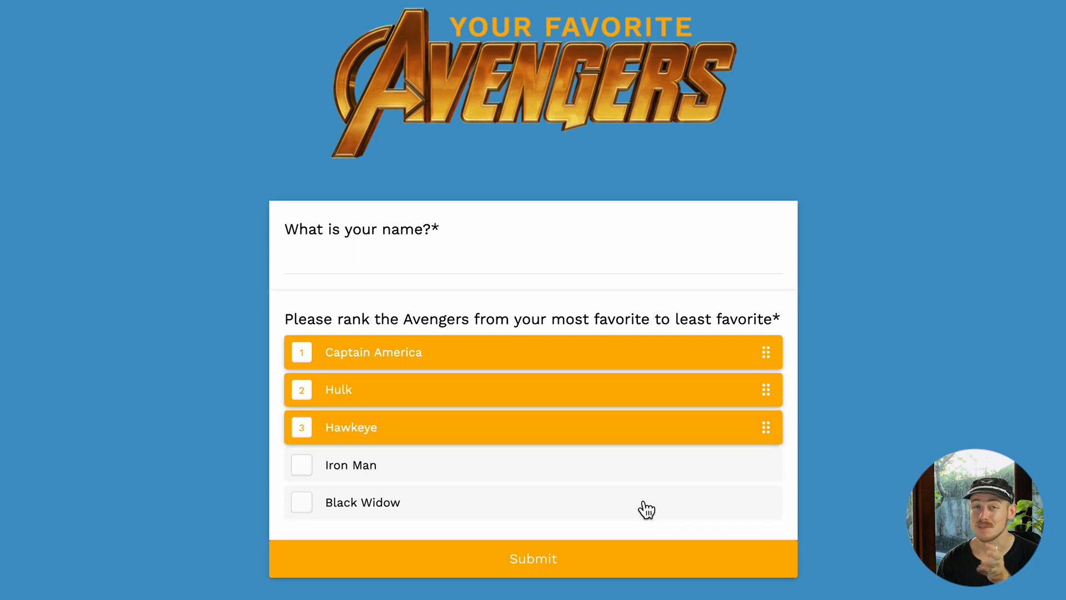
pyautogui.moveTo(768, 435)
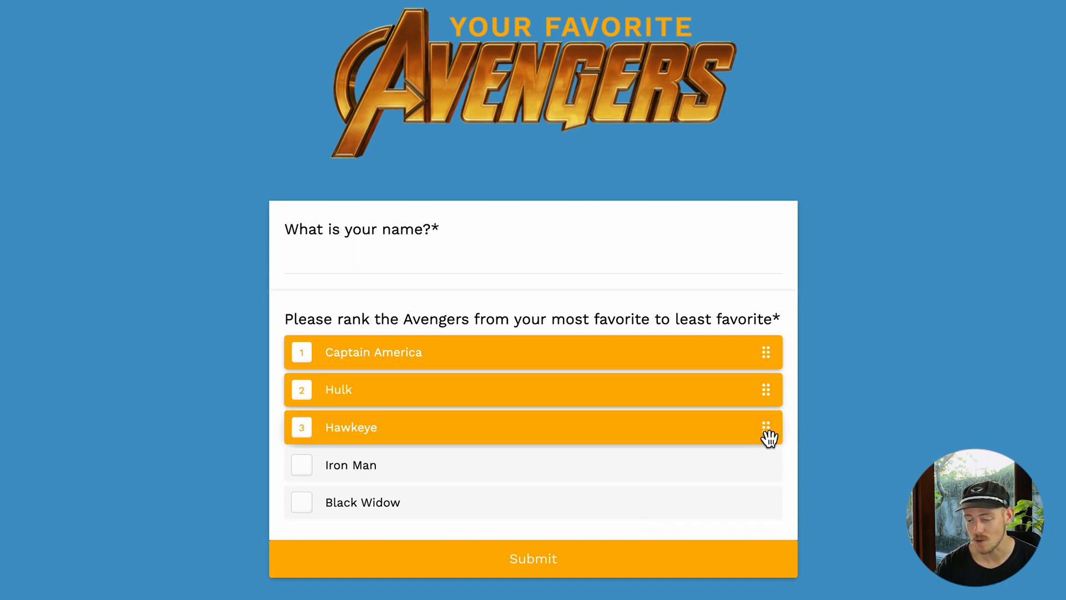
# Reorder the ranking so Hulk is first, Hawkeye second and Captain America third.
pyautogui.moveTo(767, 427); pyautogui.dragTo(772, 347)
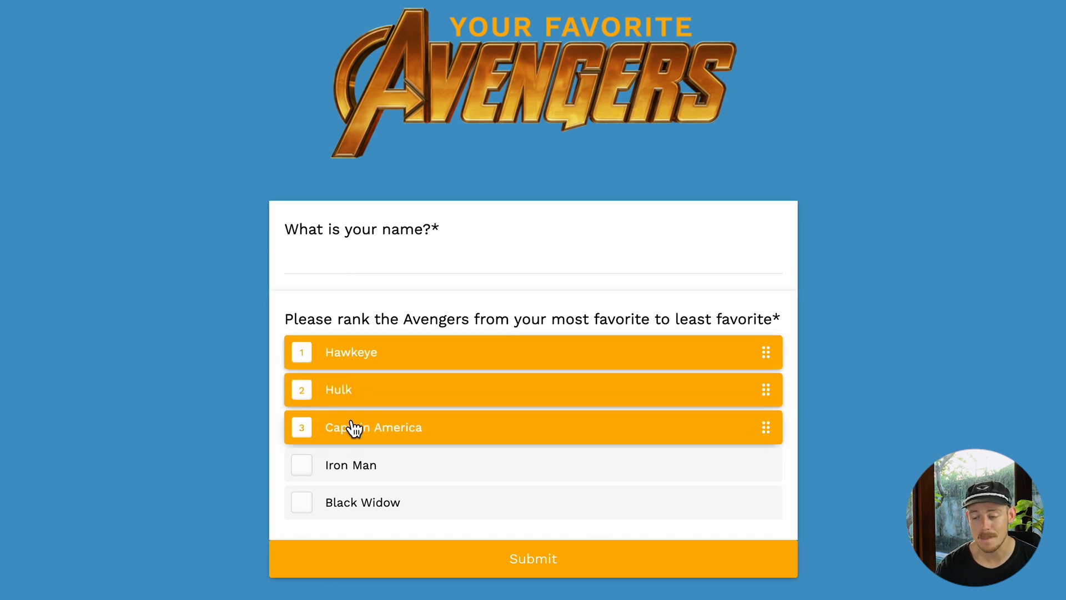
pyautogui.click(301, 389)
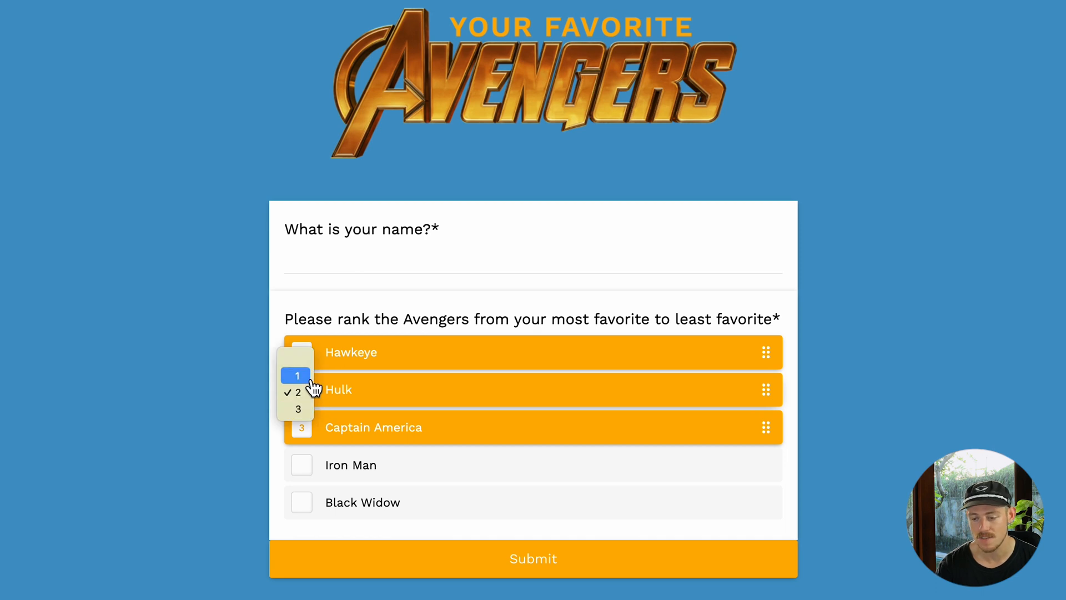
pyautogui.click(298, 392)
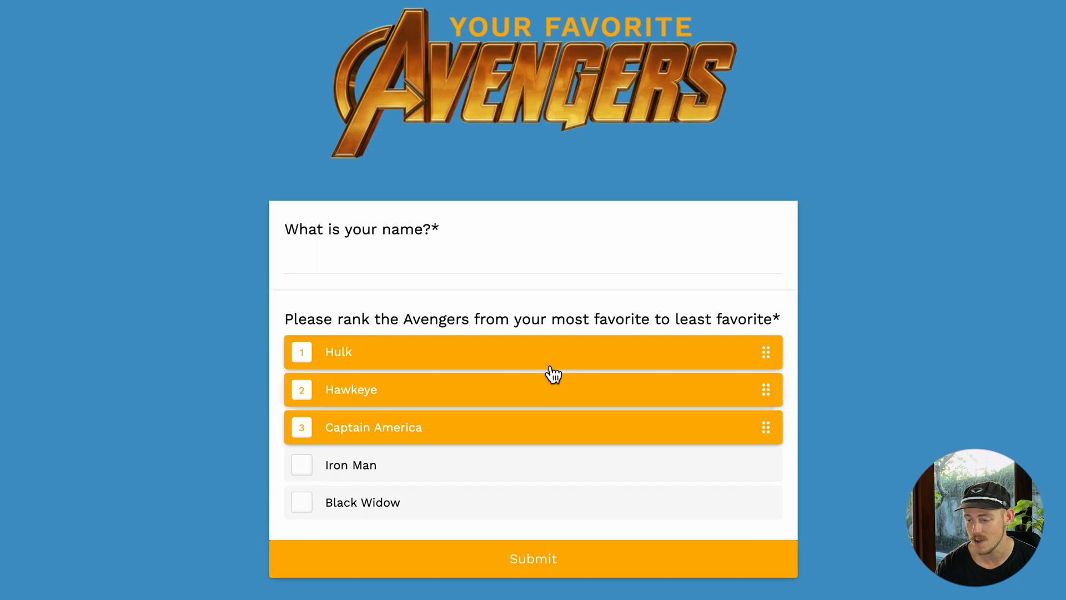
# Enter the name Thor and submit the test response.
pyautogui.write('Th')
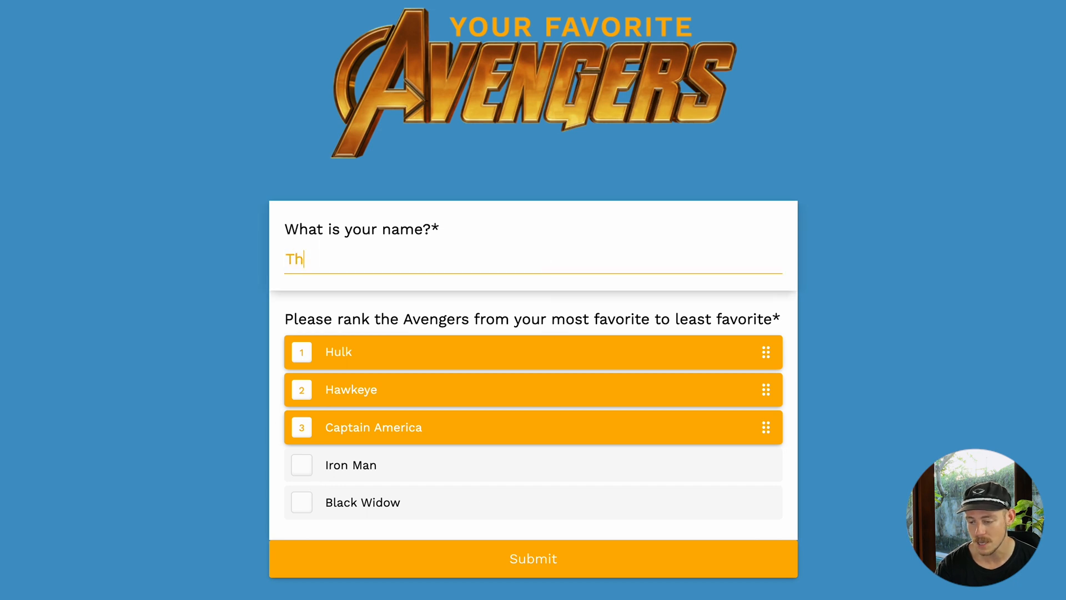
pyautogui.click(533, 558)
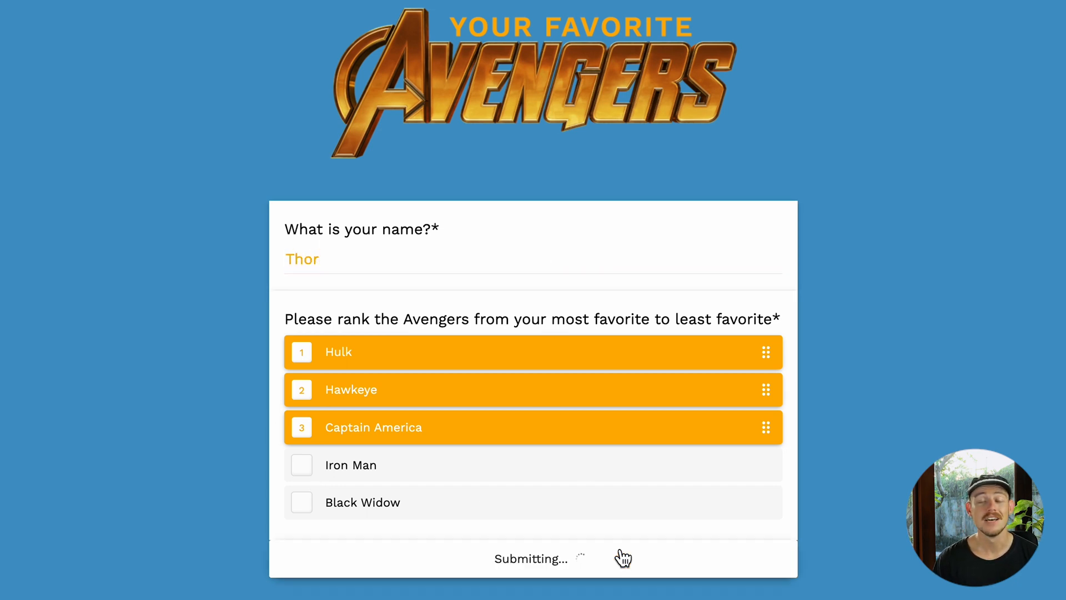